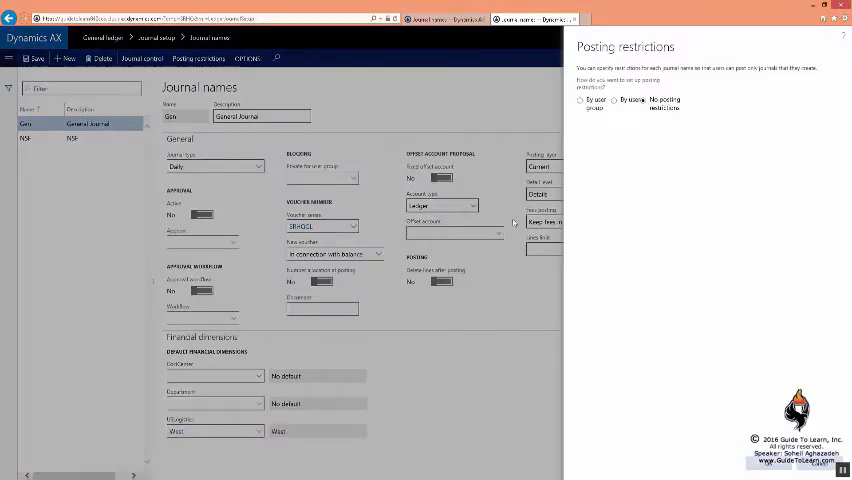
# Step: Set posting restrictions for the Gen journal name to apply By user
pyautogui.click(614, 100)
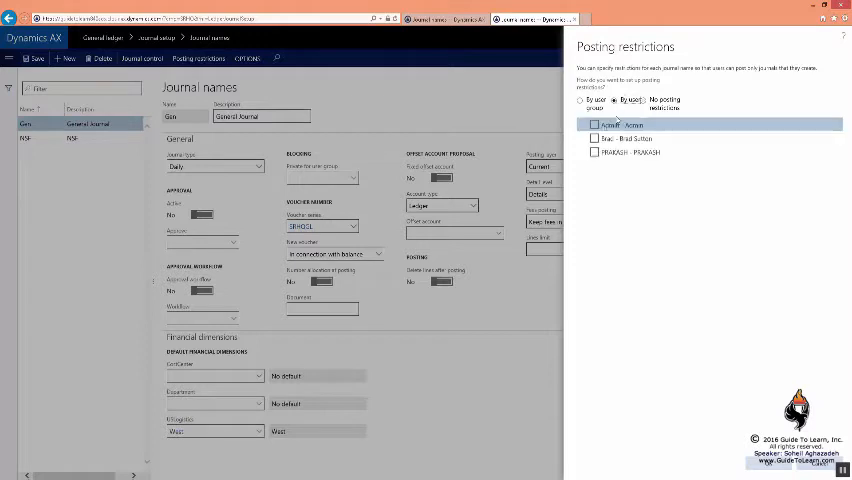
pyautogui.click(594, 124)
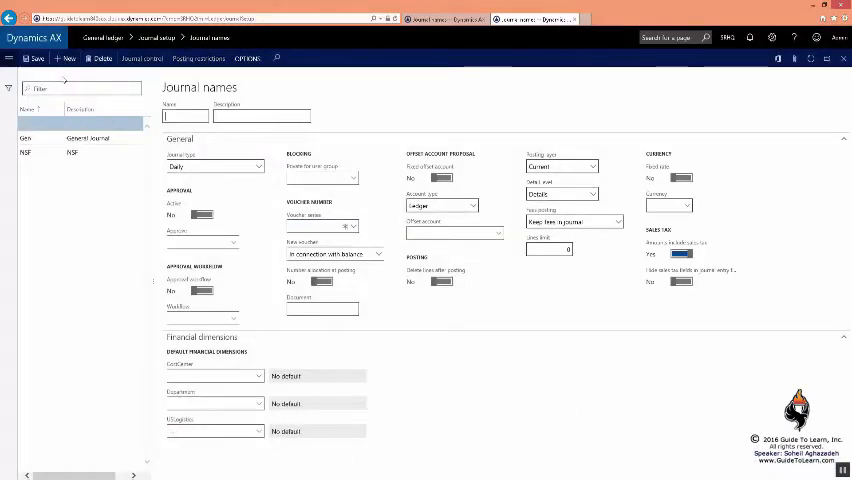
# Step: Name the new journal WfGen with description General Journal WF
pyautogui.write('WfGen')
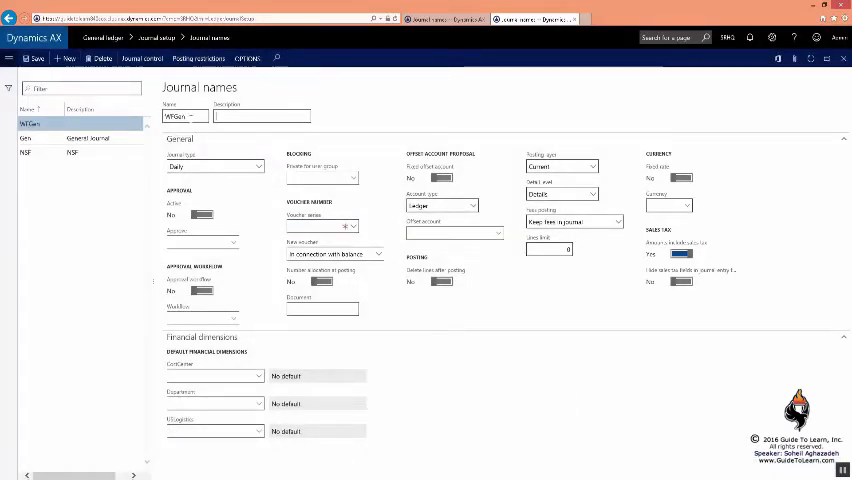
pyautogui.write('General Journal WF')
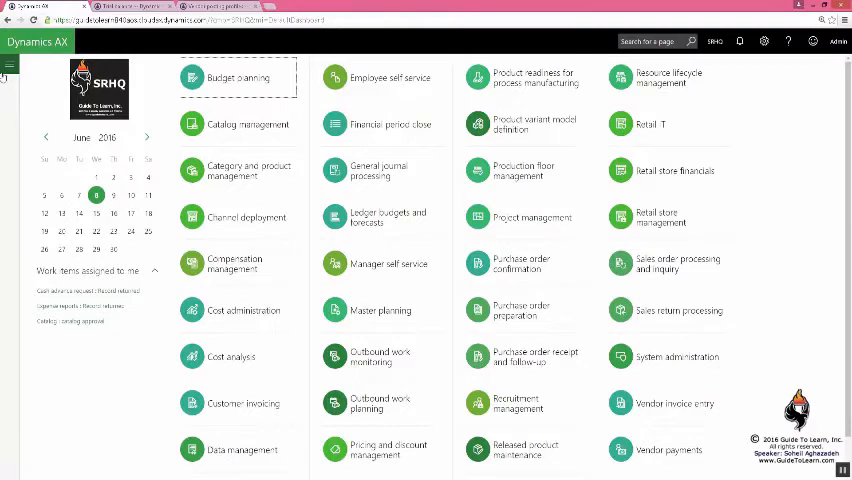
pyautogui.moveTo(8, 65)
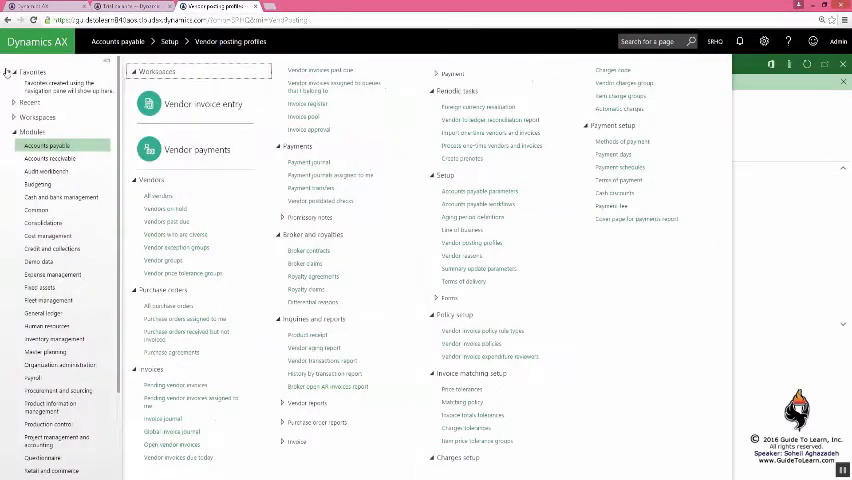
# Step: Show General ledger parameters on the Batch transfer rules section with the Scheduled batch rule
pyautogui.click(45, 312)
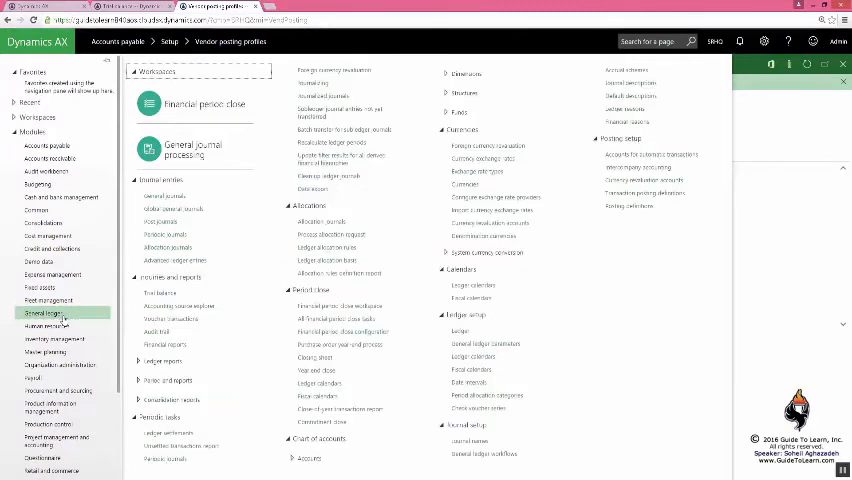
pyautogui.moveTo(503, 278)
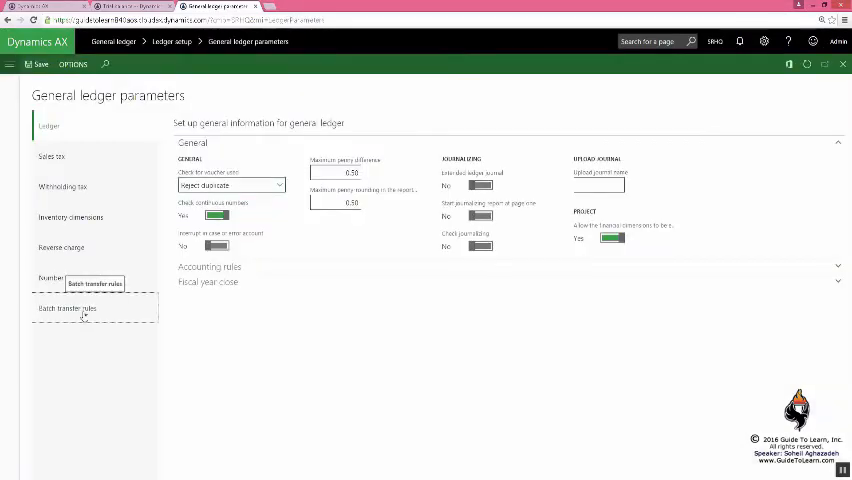
pyautogui.click(67, 308)
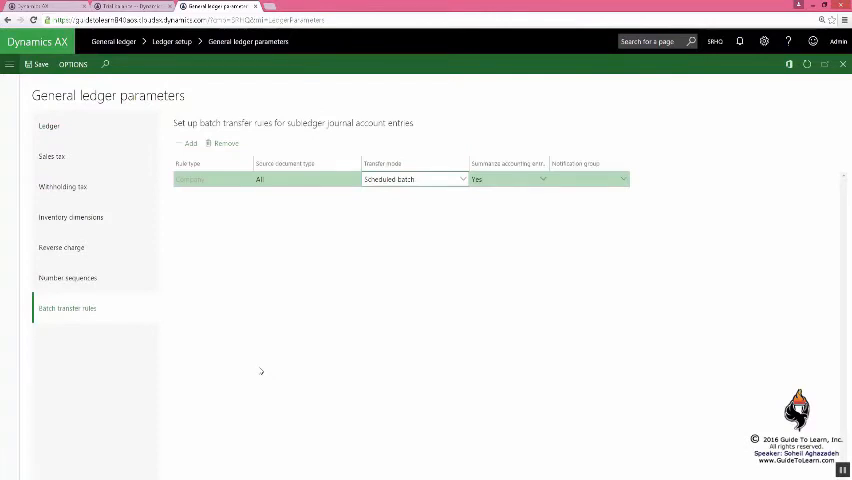